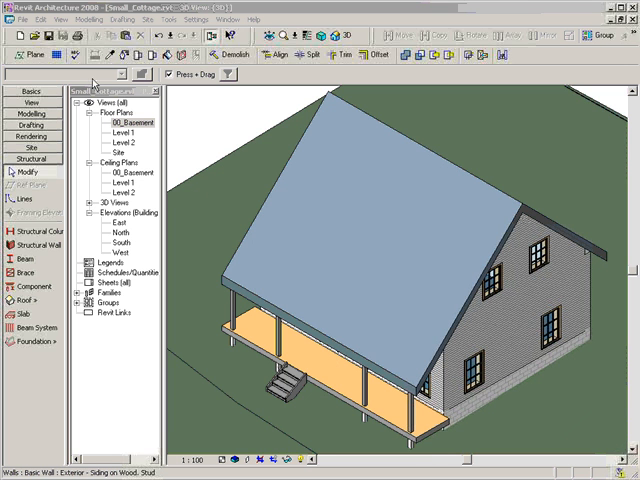
pyautogui.moveTo(442, 268)
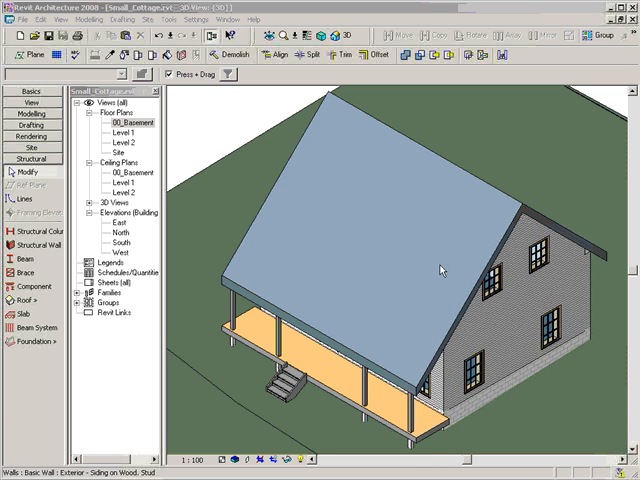
pyautogui.moveTo(484, 300)
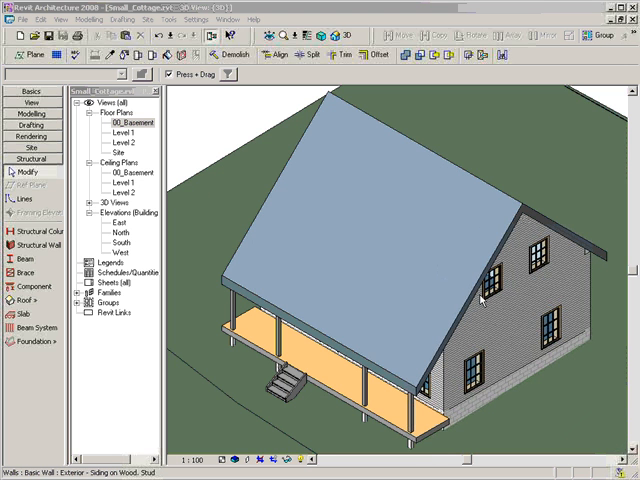
pyautogui.moveTo(376, 248)
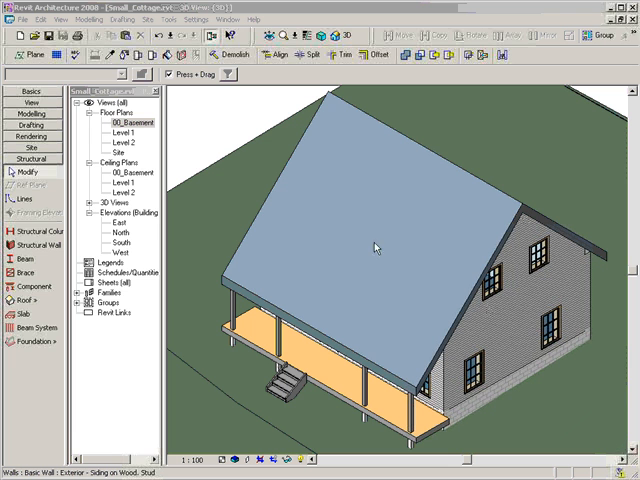
# Bring up Revit's file commands to reach the export formats.
pyautogui.click(22, 24)
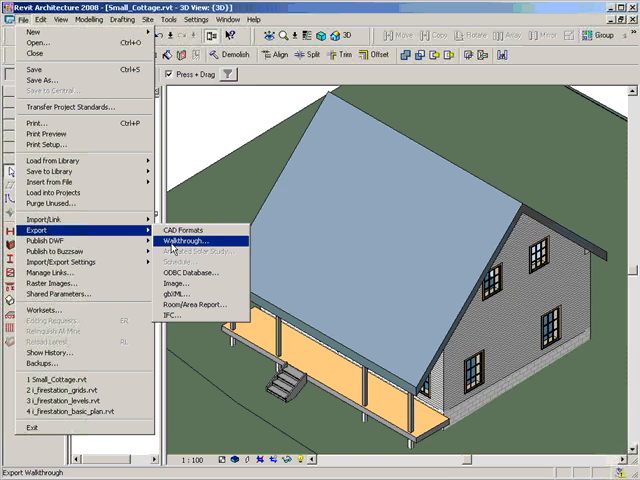
pyautogui.moveTo(184, 232)
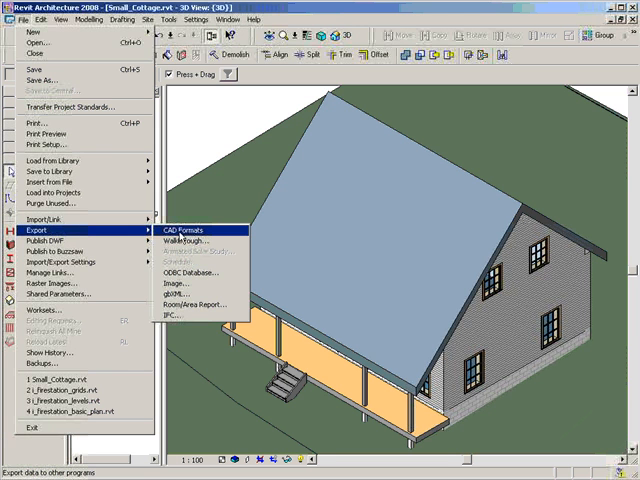
# Start a CAD Formats export of the 3D view and show its DWG export options.
pyautogui.click(184, 232)
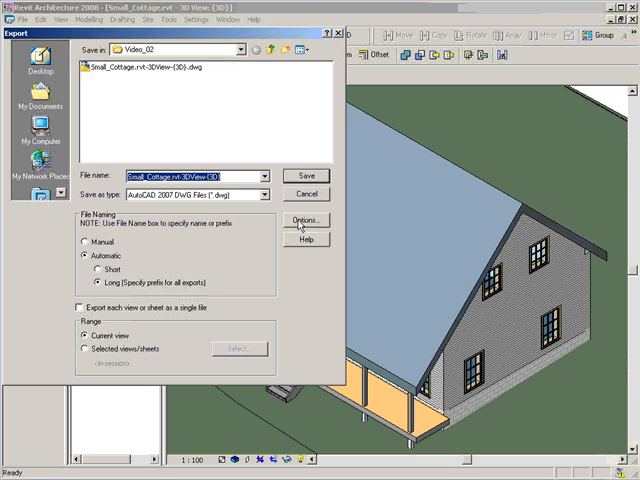
pyautogui.click(304, 220)
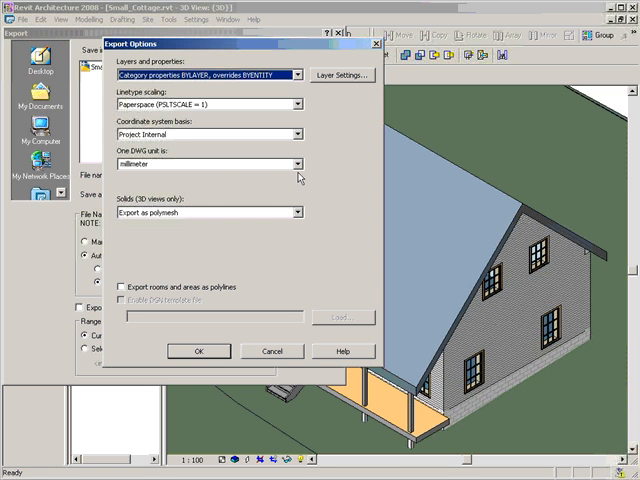
pyautogui.moveTo(270, 164)
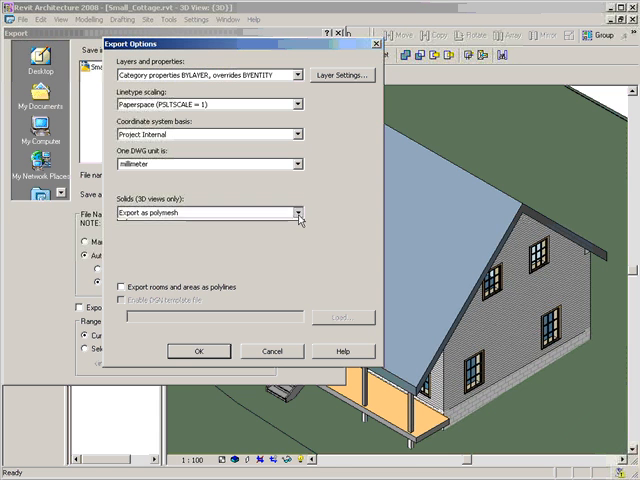
# Export the 3D view to DWG with solids as polymesh, replacing the existing file.
pyautogui.click(296, 212)
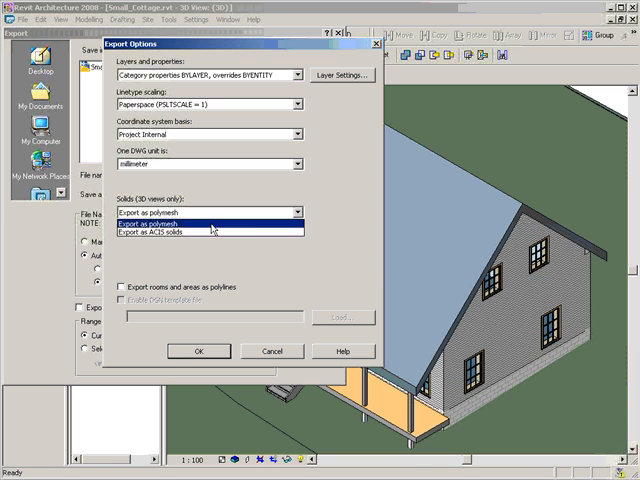
pyautogui.click(180, 224)
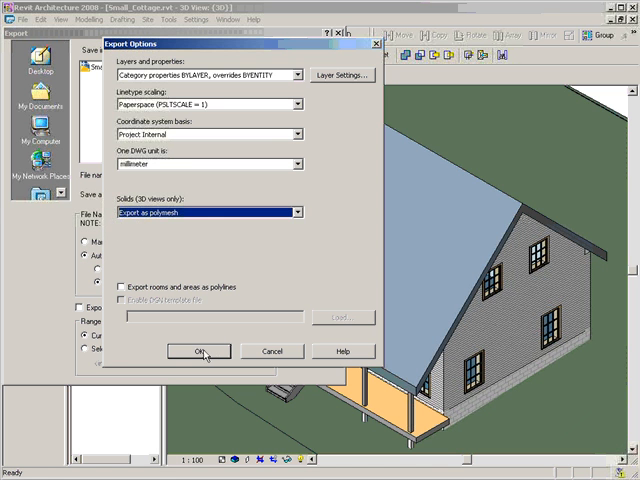
pyautogui.click(196, 352)
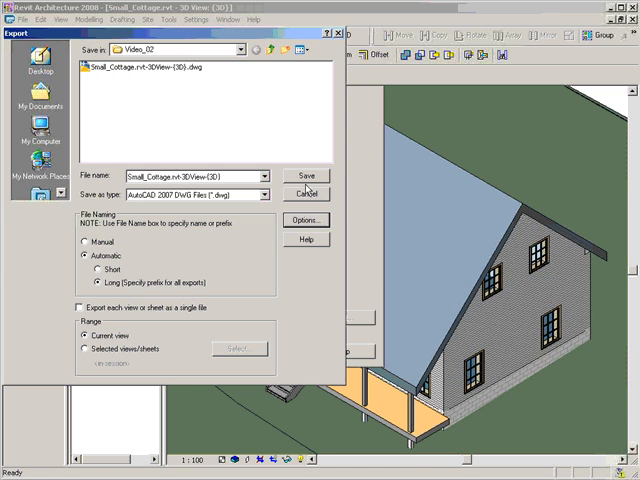
pyautogui.click(306, 176)
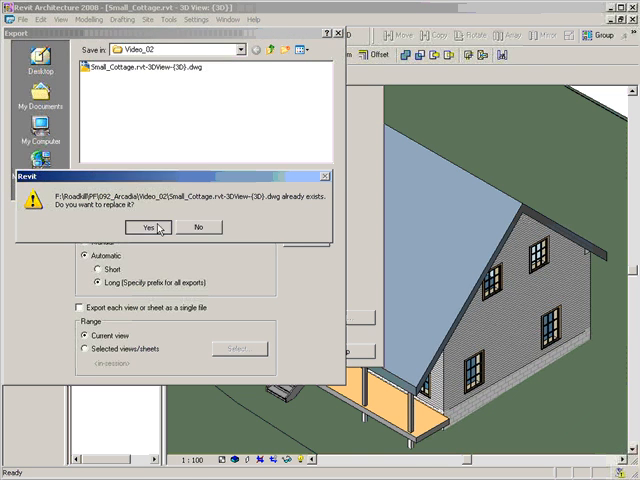
pyautogui.click(152, 228)
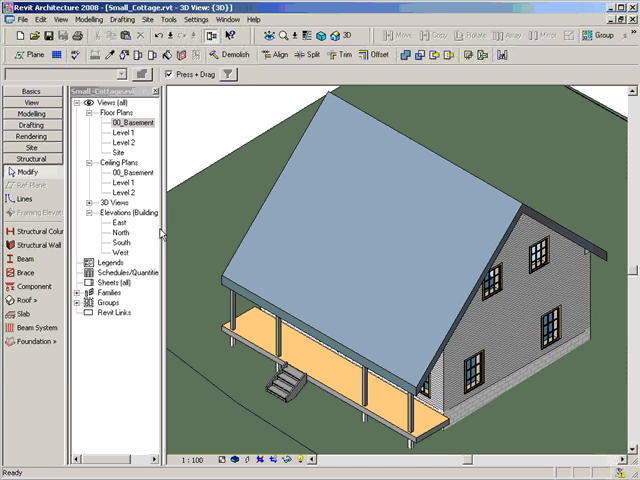
pyautogui.moveTo(252, 188)
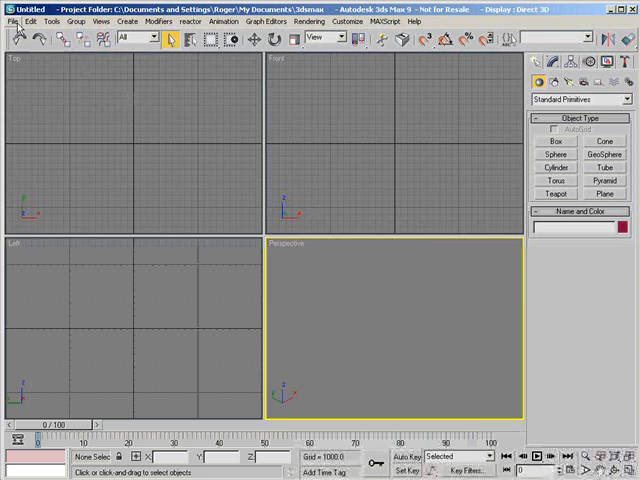
# In the File Link Manager, choose the cottage 3D-view DWG as the file to link.
pyautogui.click(10, 20)
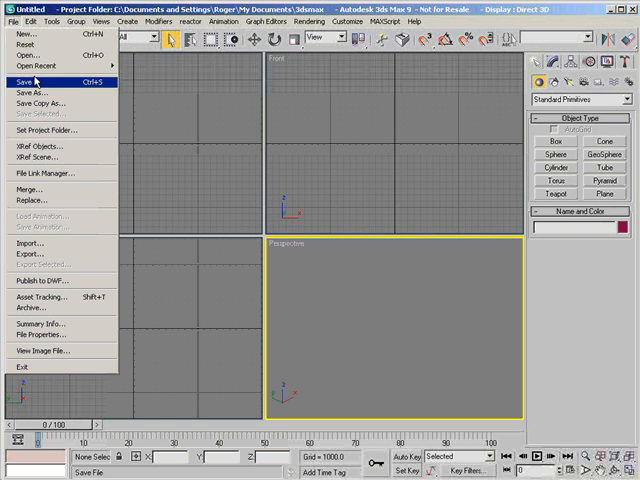
pyautogui.click(32, 172)
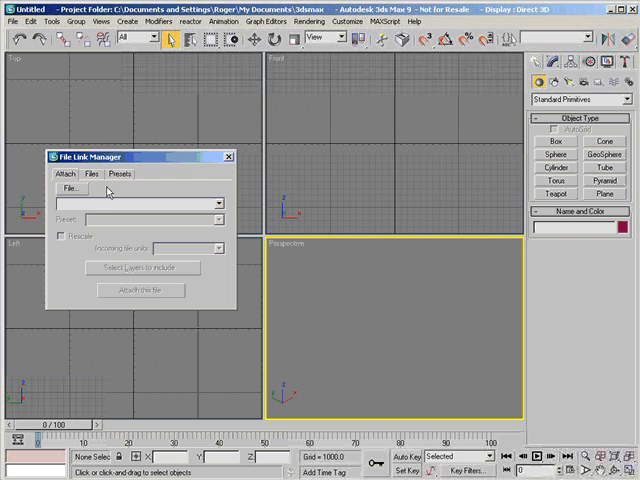
pyautogui.click(68, 188)
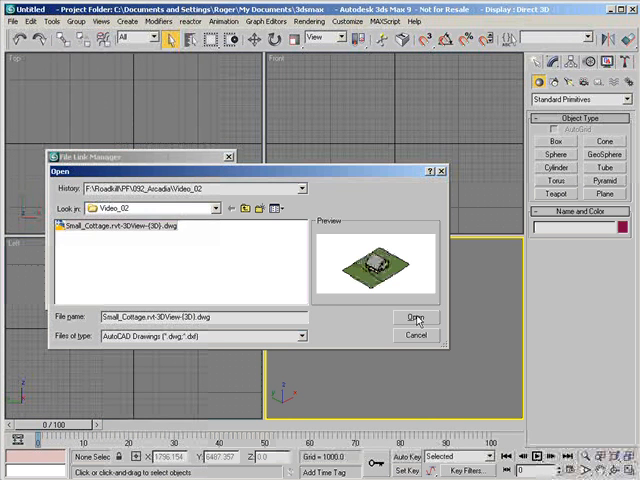
pyautogui.click(416, 316)
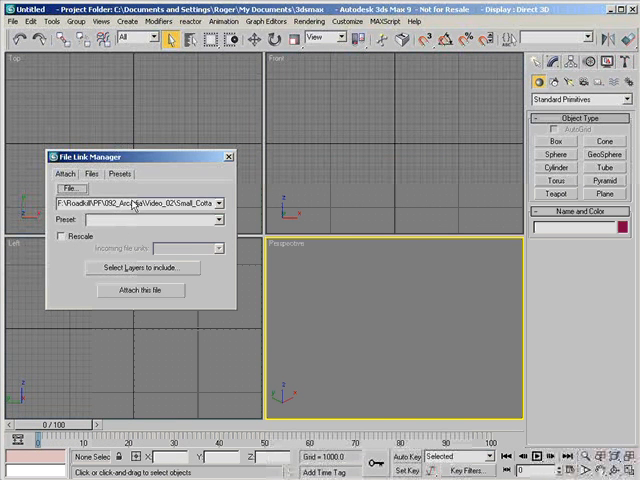
# Attach the DWG with rescaling on and incoming units set to millimetres.
pyautogui.click(116, 174)
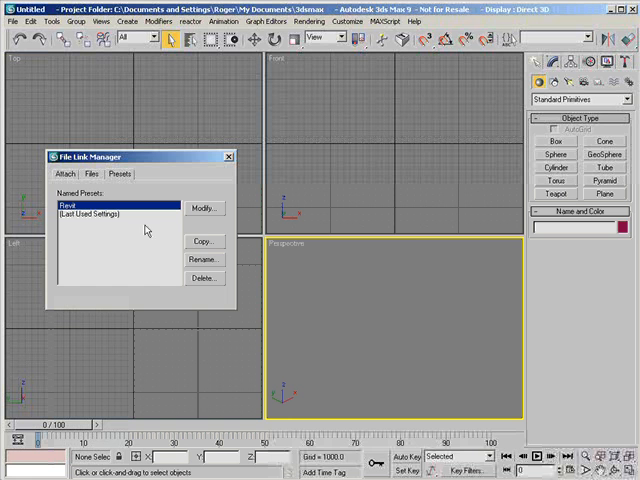
pyautogui.moveTo(82, 192)
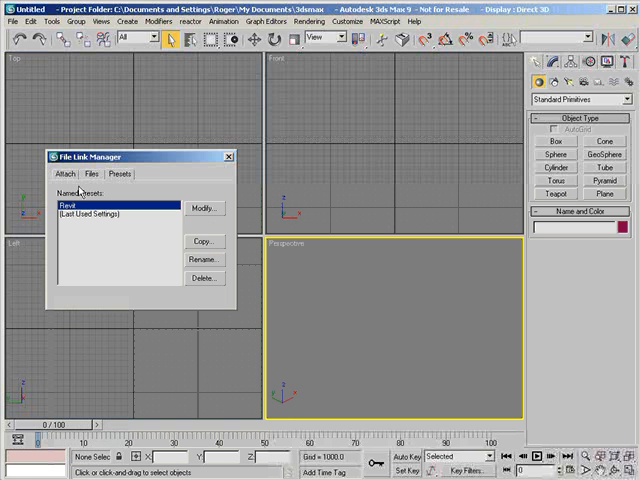
pyautogui.click(64, 172)
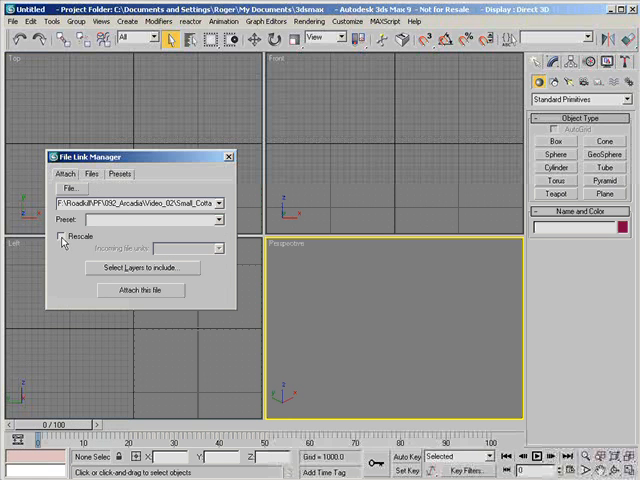
pyautogui.click(60, 236)
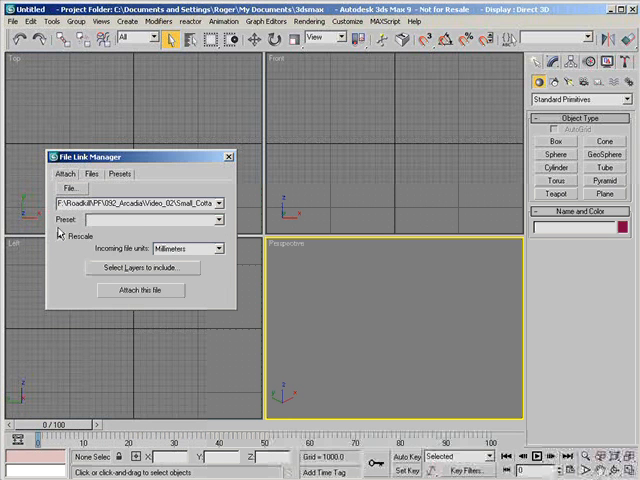
pyautogui.click(60, 236)
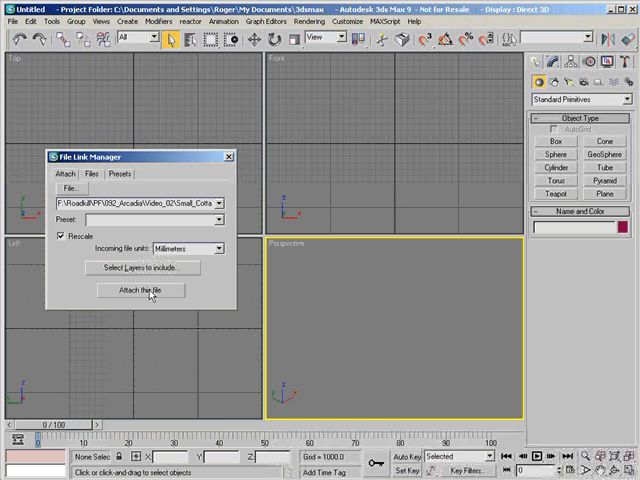
pyautogui.click(140, 290)
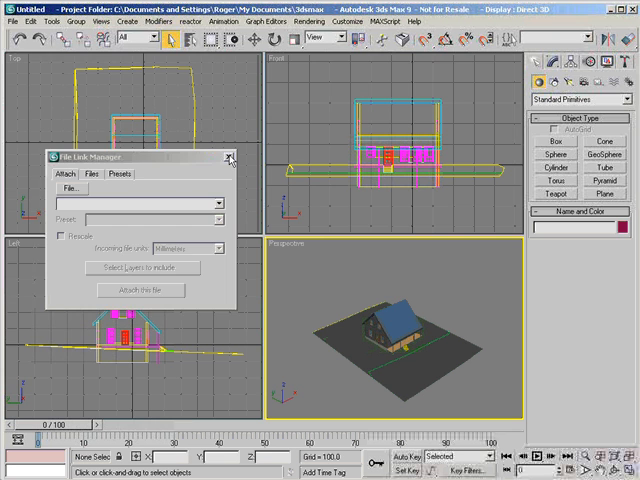
# Close the link manager and the Layer Manager after checking the walls, roof and doors layers.
pyautogui.click(230, 156)
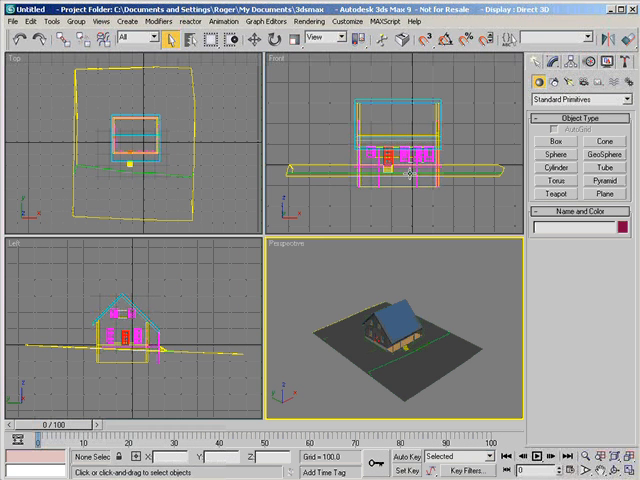
pyautogui.moveTo(376, 216)
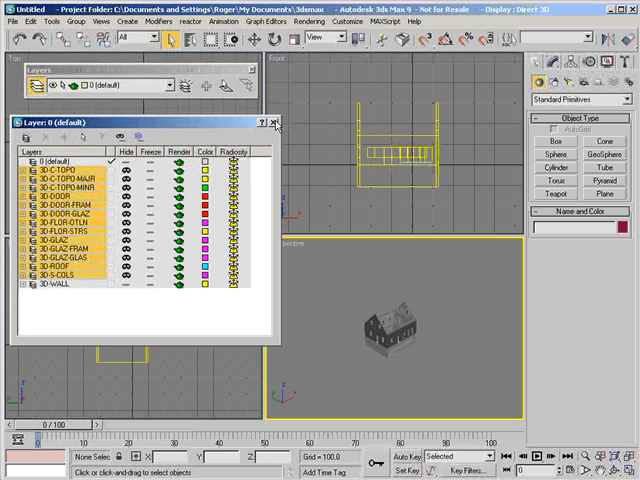
pyautogui.click(276, 120)
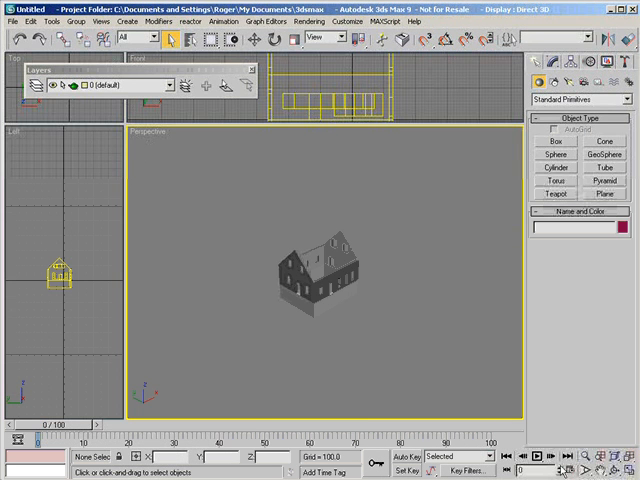
pyautogui.moveTo(378, 232)
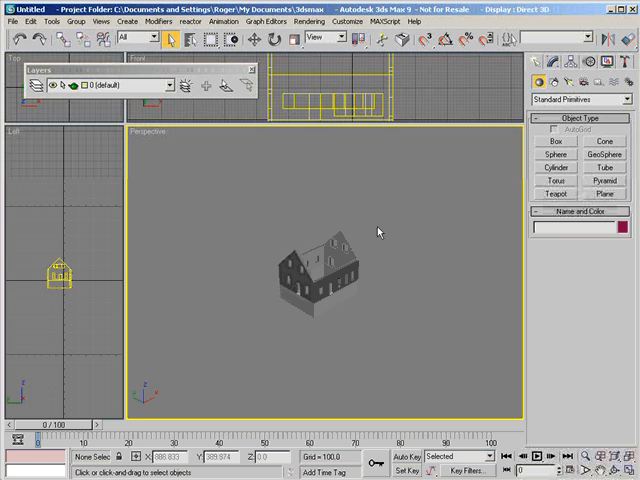
pyautogui.moveTo(270, 232)
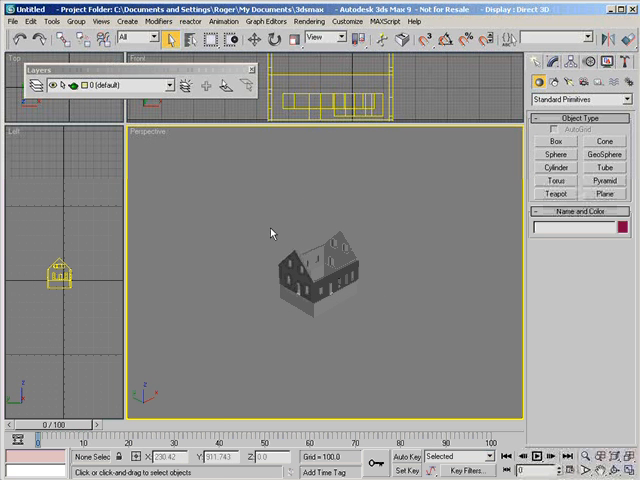
pyautogui.moveTo(156, 136)
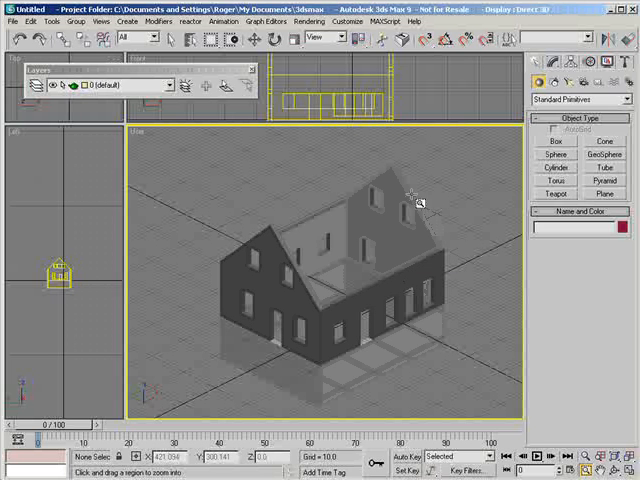
pyautogui.moveTo(426, 160)
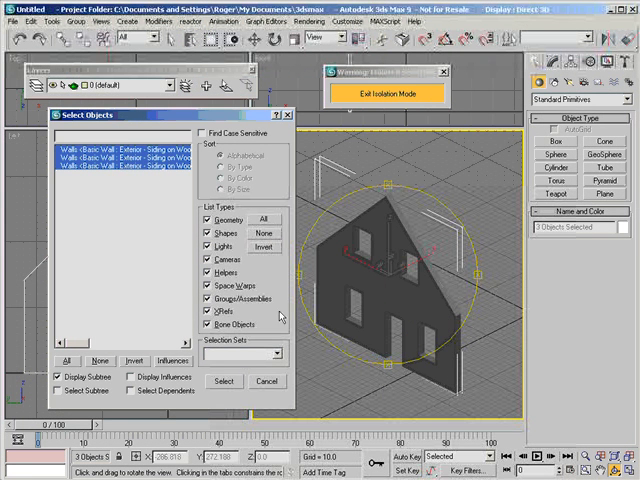
# Select one basic exterior siding wall component from the object list.
pyautogui.click(252, 380)
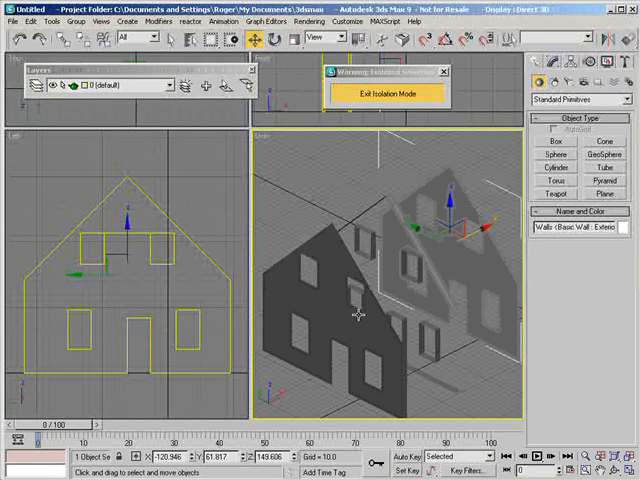
pyautogui.moveTo(444, 250)
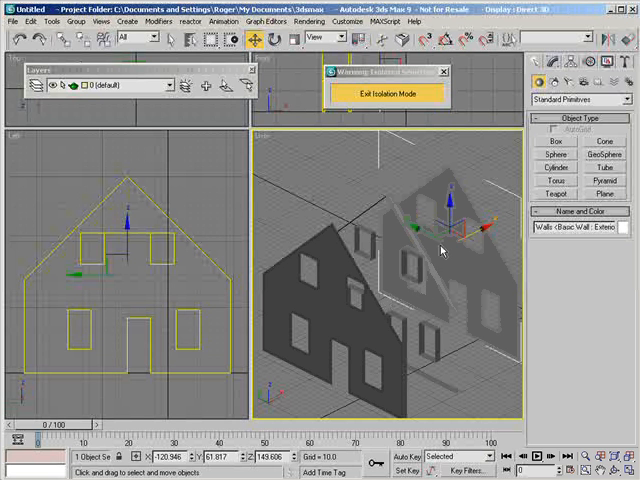